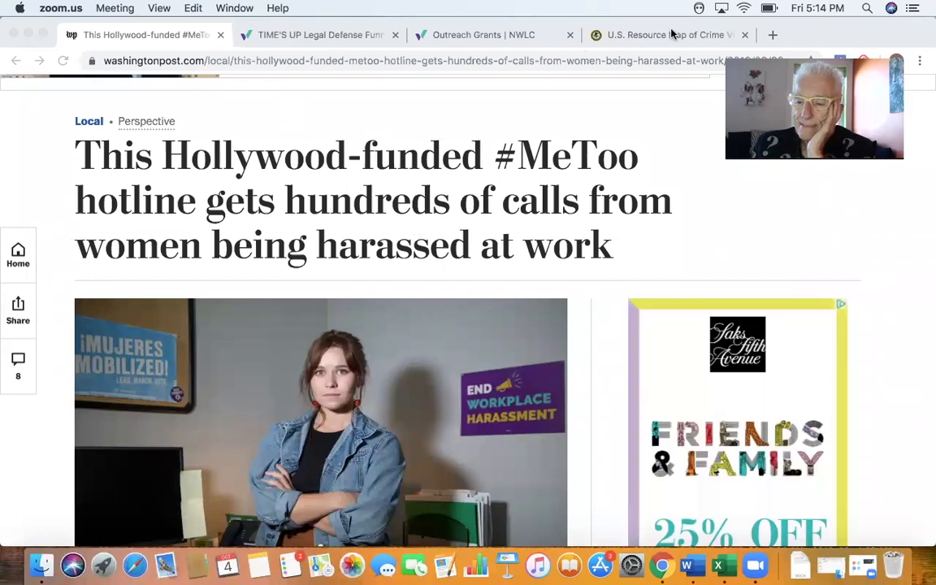
{"action": "mouse_move", "coordinate": [816, 237]}
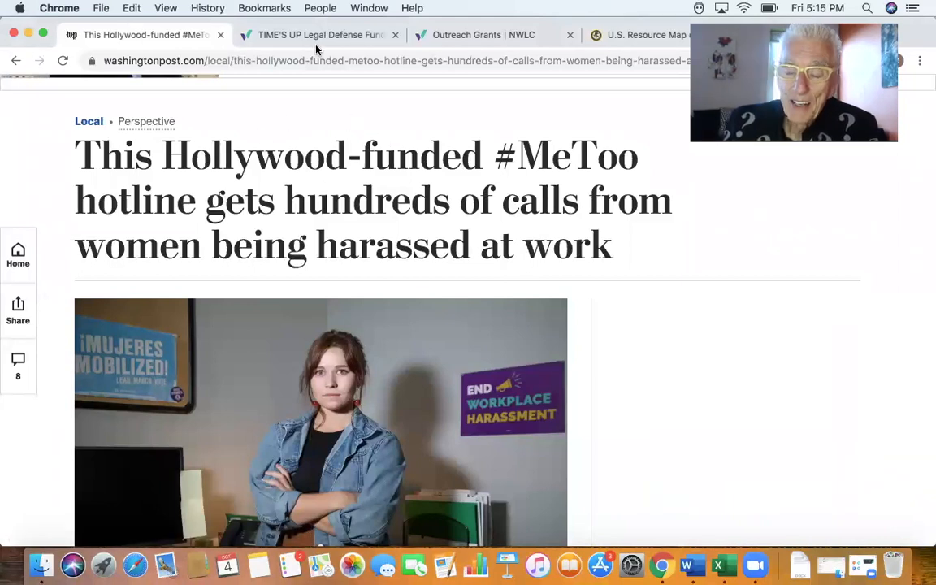
- Show the TIME'S UP Legal Defense Fund page and read its description and what the fund can pay for
{"action": "left_click", "coordinate": [319, 35]}
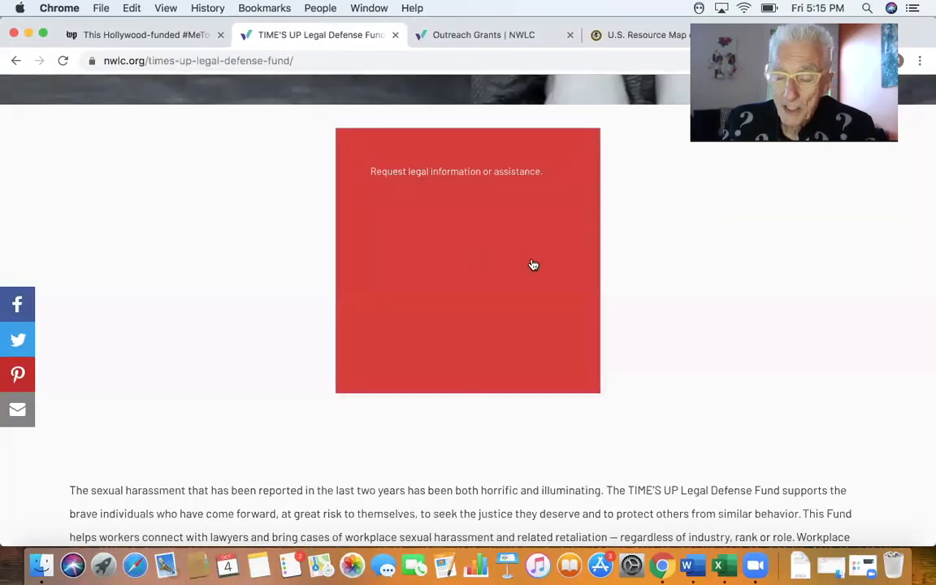
{"action": "scroll", "scroll_direction": "up", "scroll_amount": 3}
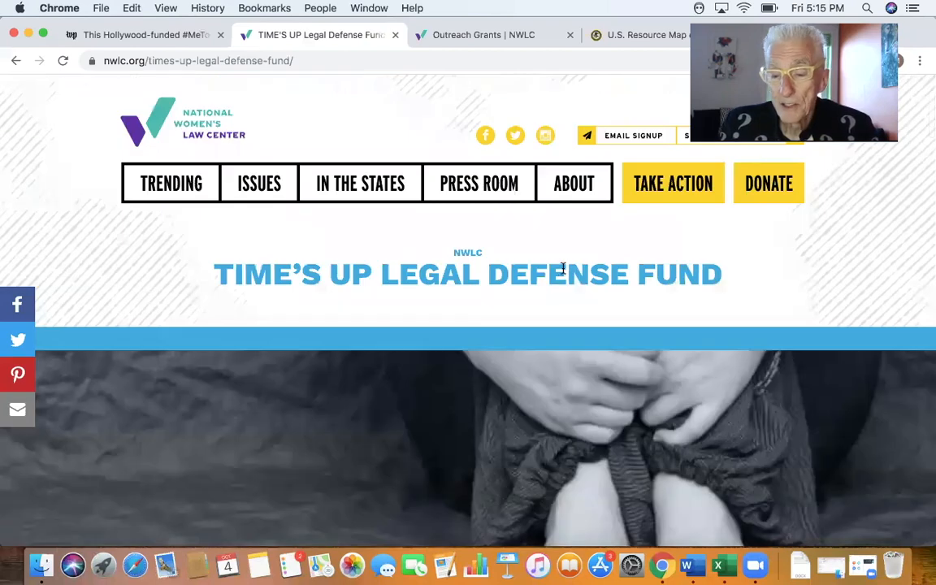
{"action": "scroll", "scroll_direction": "down", "scroll_amount": 3}
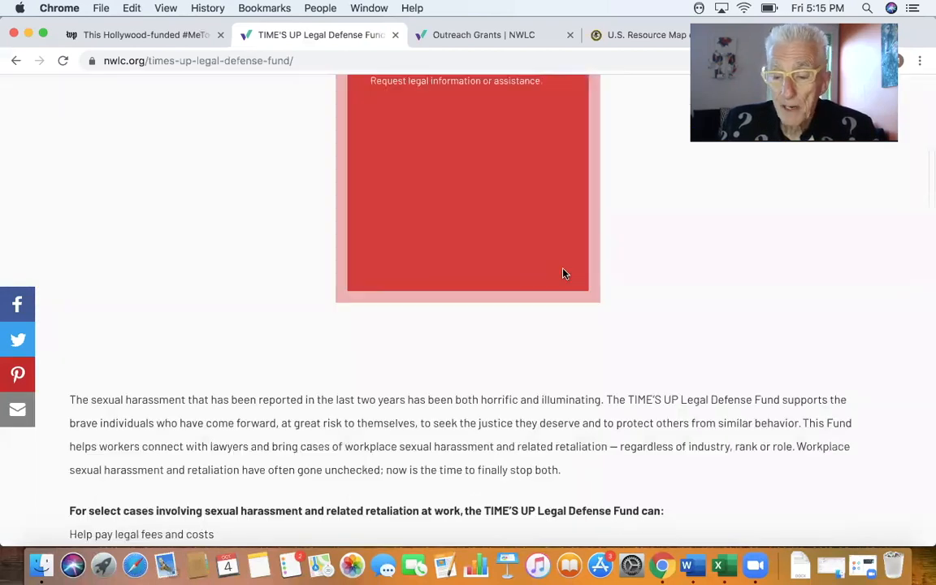
{"action": "scroll", "scroll_direction": "down", "scroll_amount": 3}
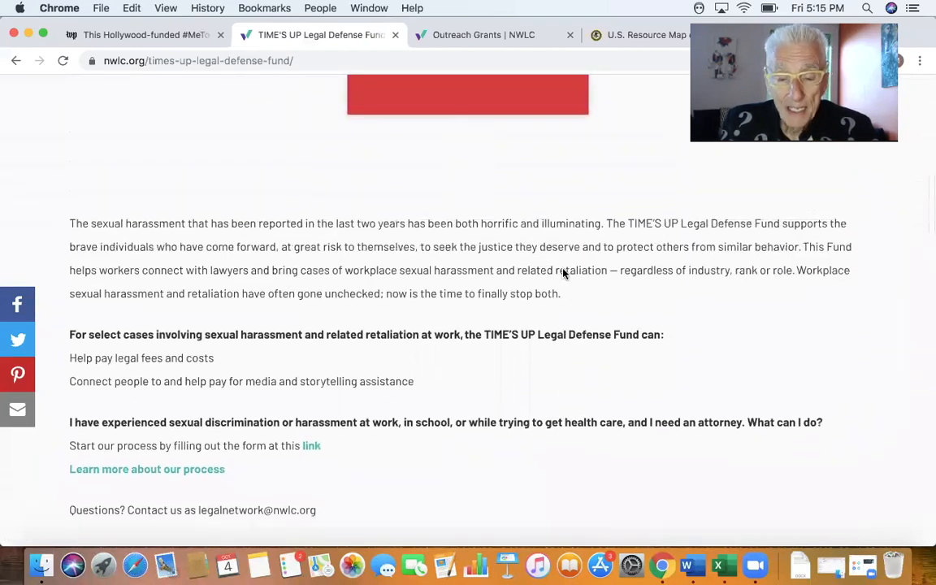
{"action": "scroll", "scroll_direction": "up", "scroll_amount": 3}
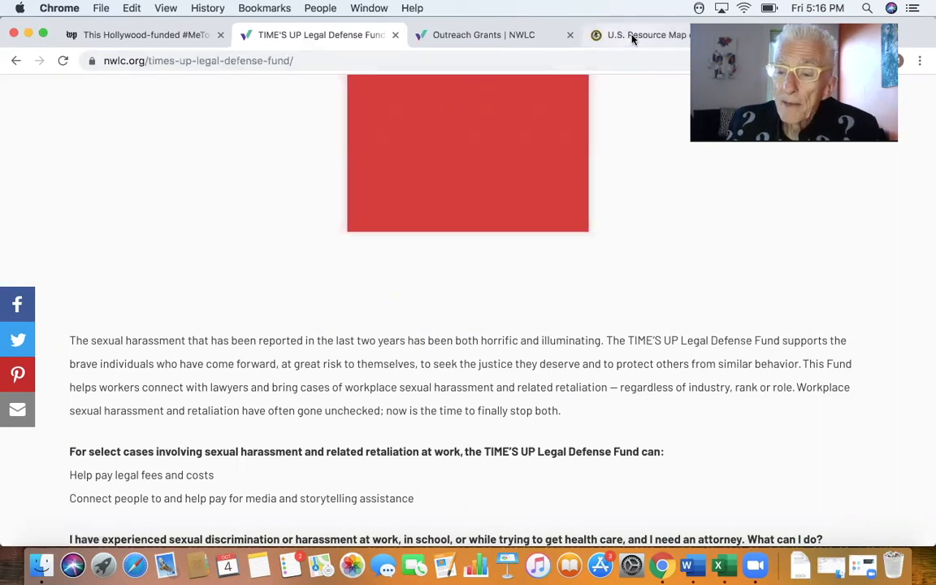
- Navigate the resource map tab back to the Crime Victims Fund page, then show NWLC Outreach Grants
{"action": "left_click", "coordinate": [642, 35]}
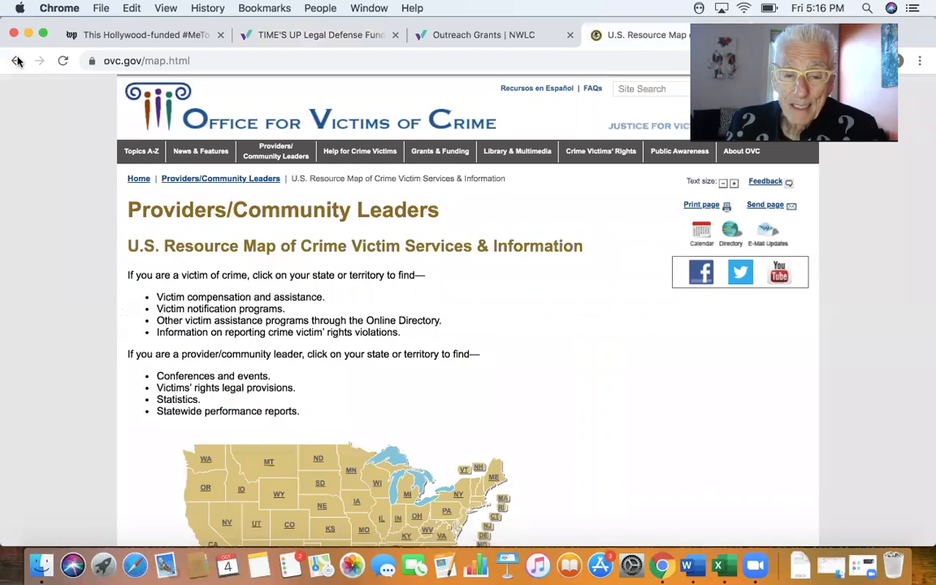
{"action": "left_click", "coordinate": [16, 61]}
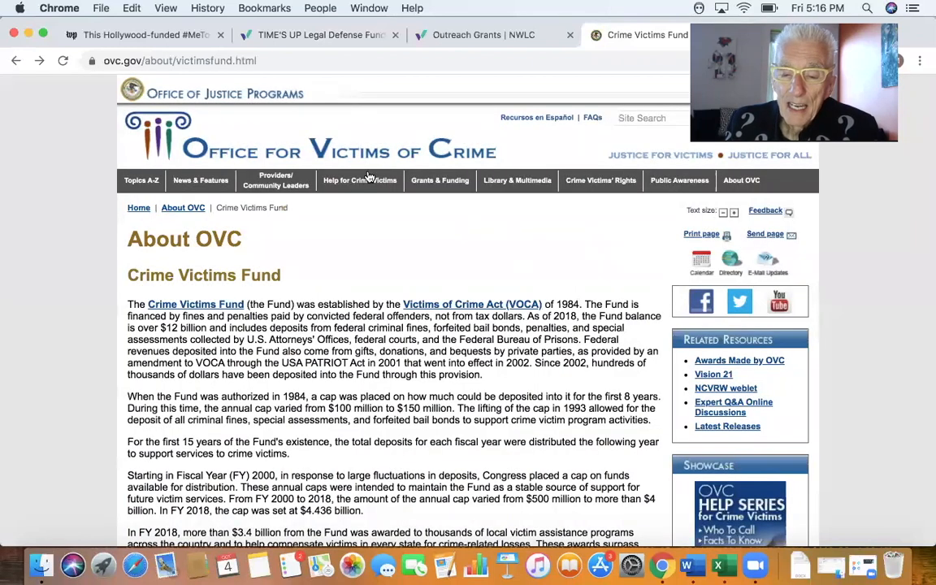
{"action": "left_click", "coordinate": [360, 179]}
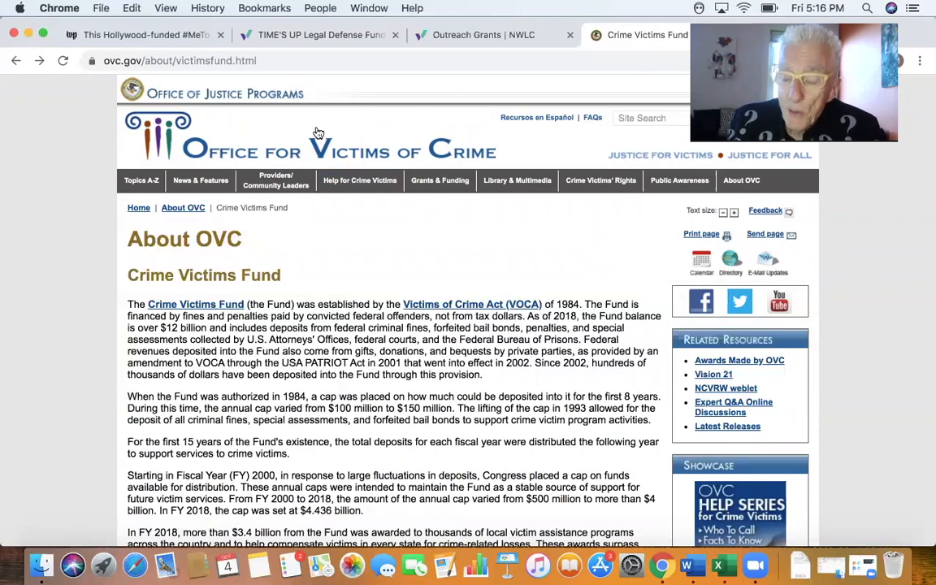
{"action": "mouse_move", "coordinate": [384, 155]}
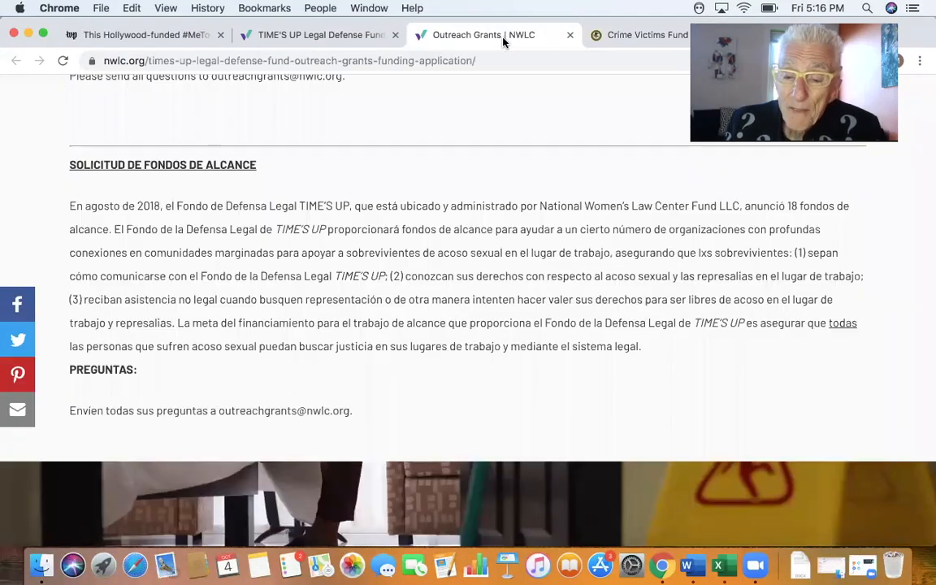
- Return to the TIME'S UP Legal Defense Fund page tab
{"action": "left_click", "coordinate": [317, 36]}
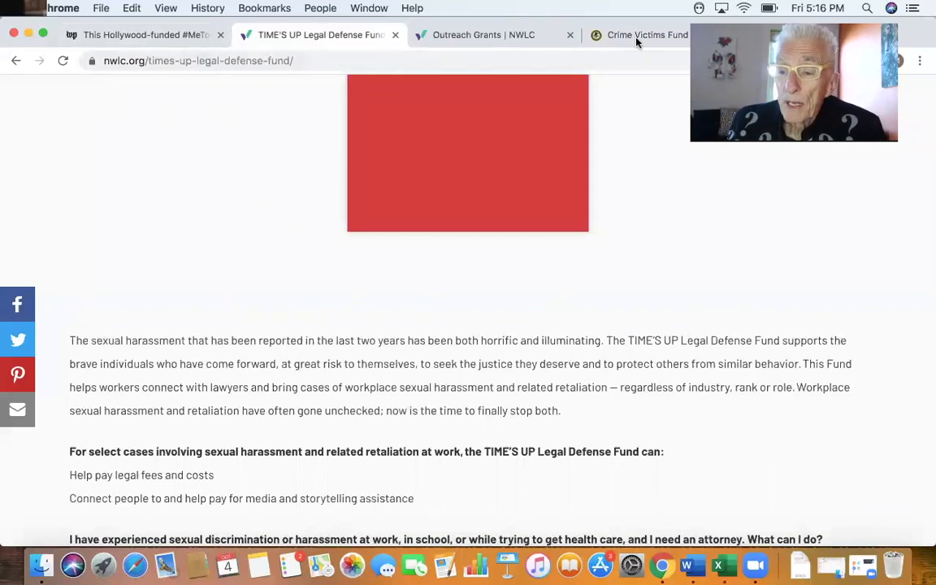
- Revisit the Crime Victims Fund page, then return to the Washington Post #MeToo hotline article
{"action": "left_click", "coordinate": [647, 34]}
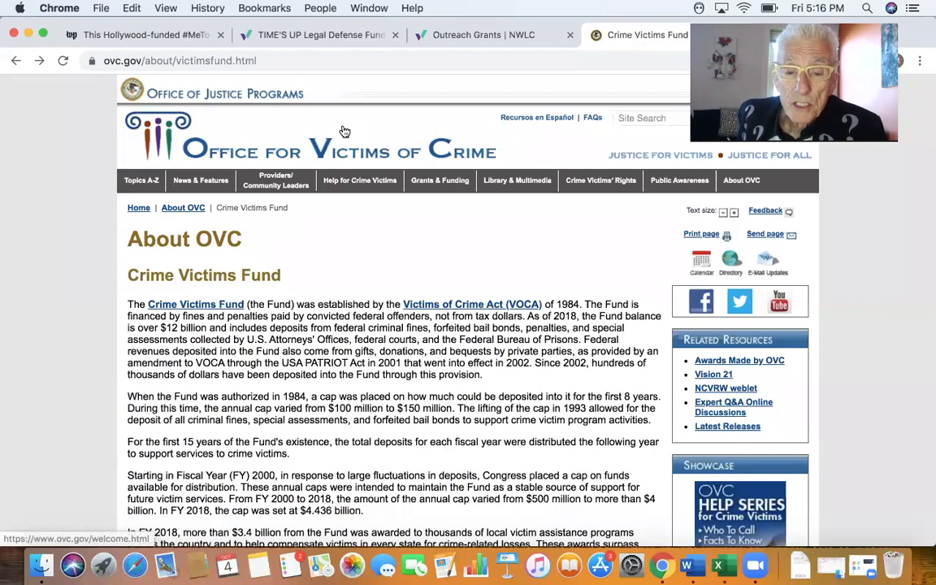
{"action": "mouse_move", "coordinate": [345, 132]}
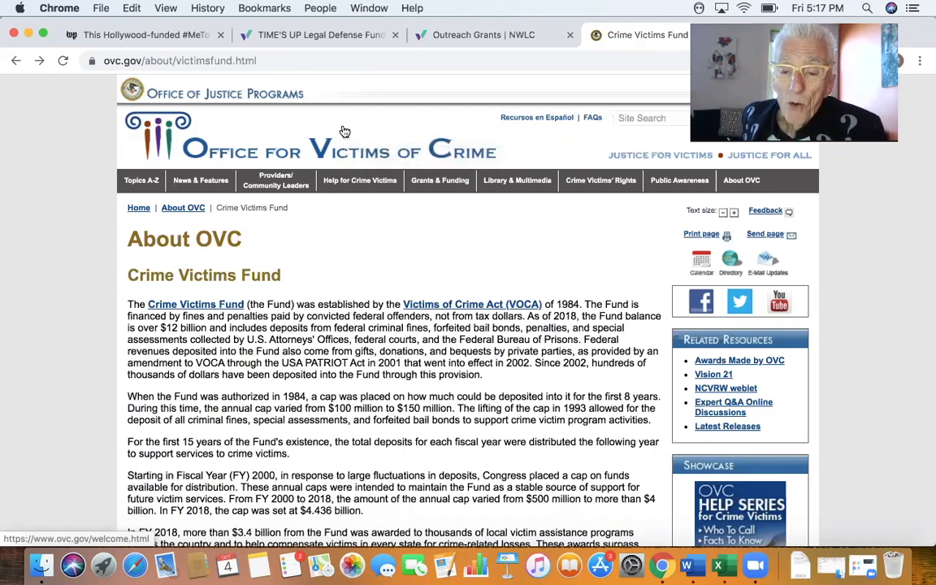
{"action": "mouse_move", "coordinate": [400, 84]}
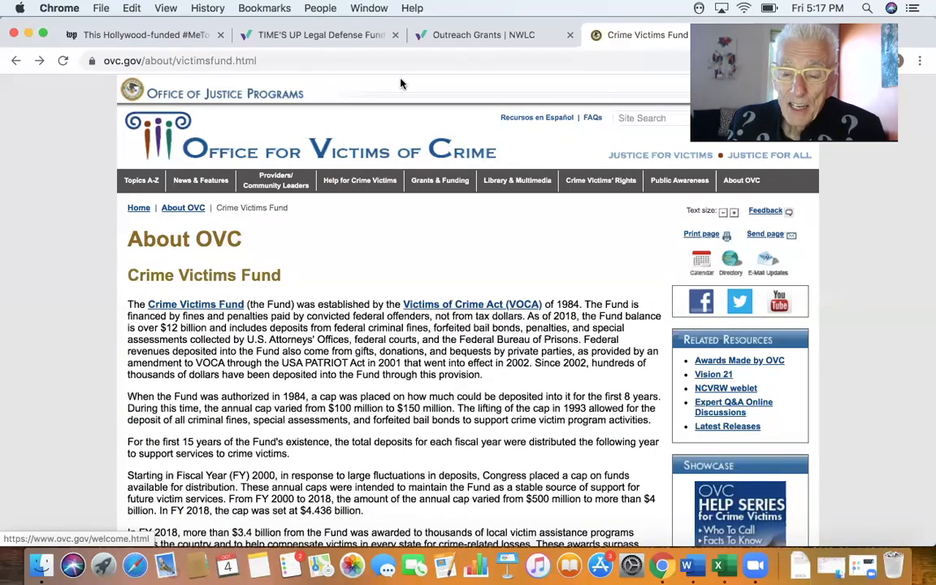
{"action": "left_click", "coordinate": [138, 36]}
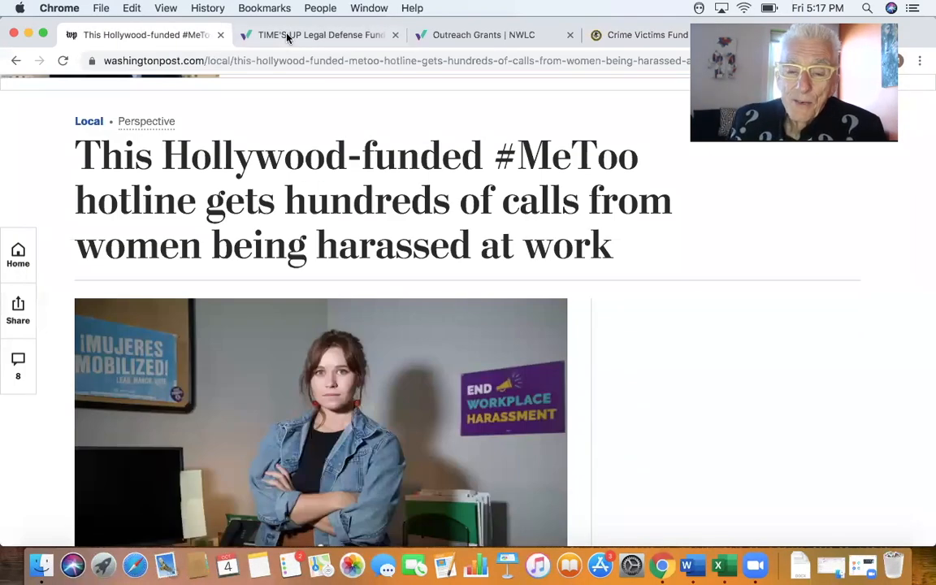
- Switch back to the TIME'S UP Legal Defense Fund page tab
{"action": "left_click", "coordinate": [318, 35]}
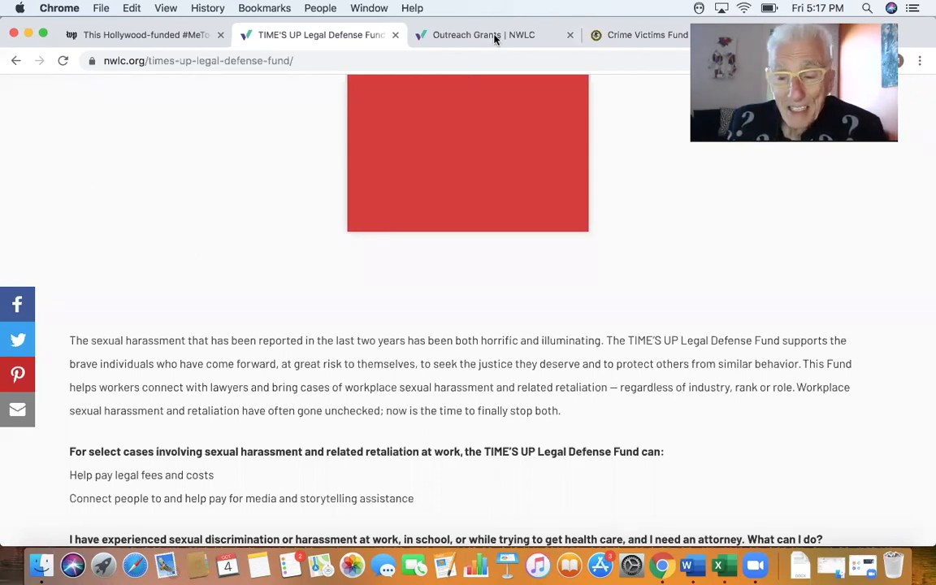
{"action": "mouse_move", "coordinate": [484, 34]}
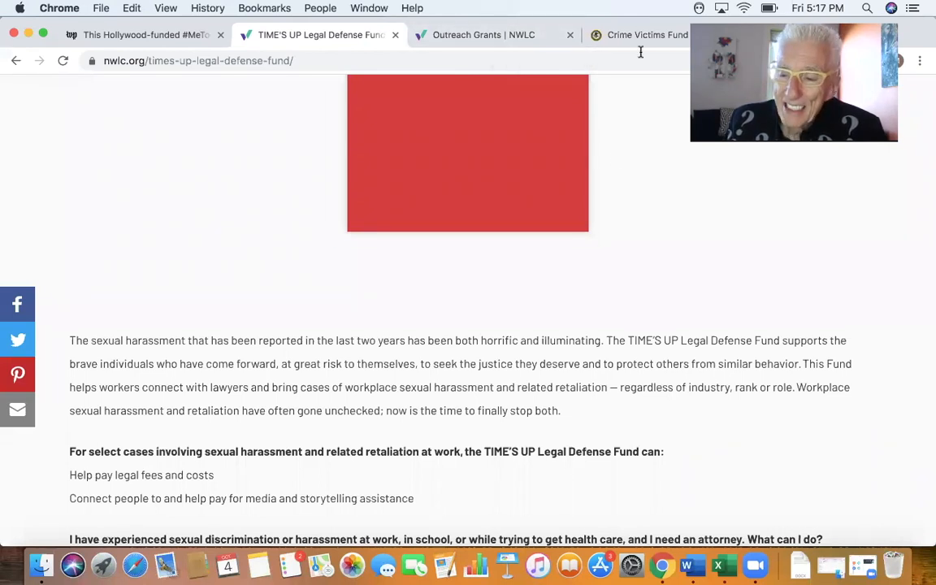
{"action": "mouse_move", "coordinate": [642, 35]}
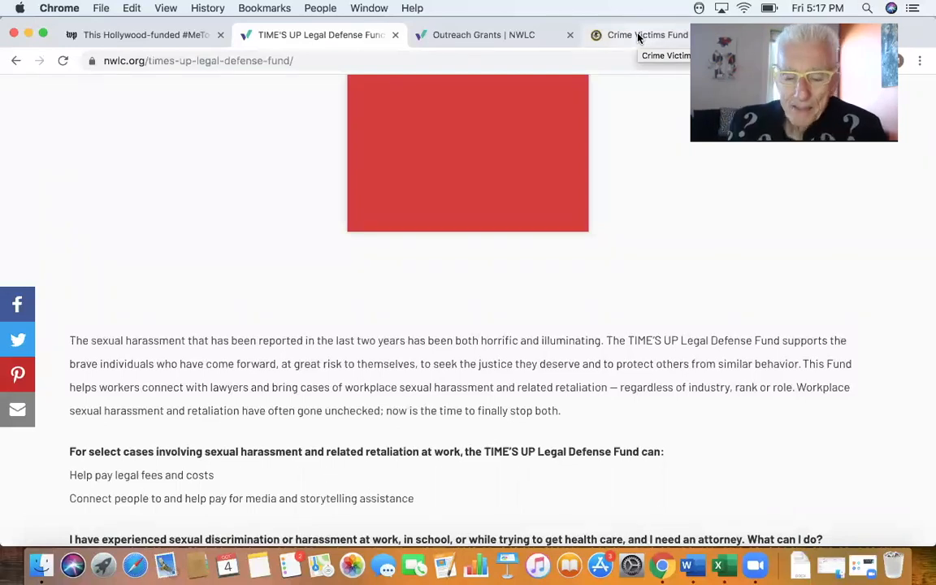
{"action": "mouse_move", "coordinate": [657, 247]}
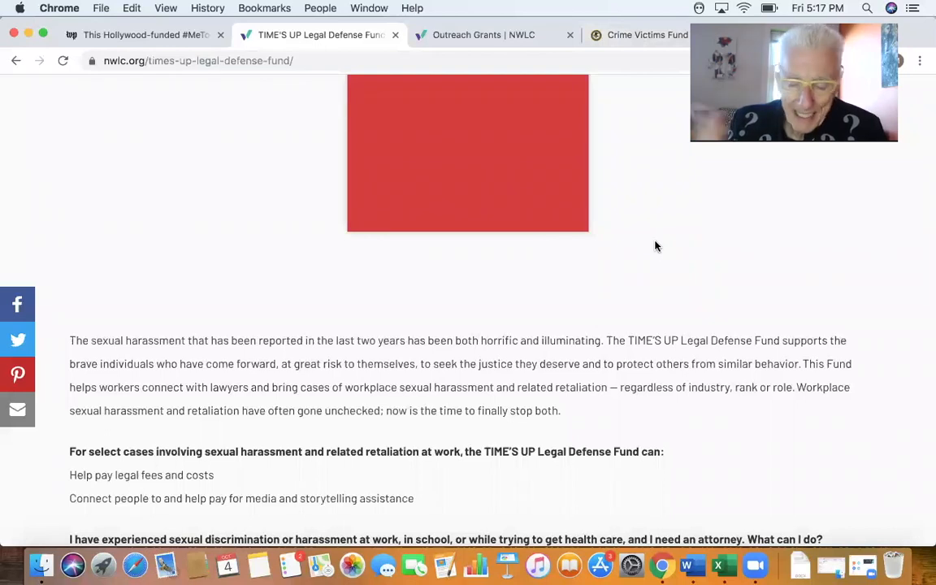